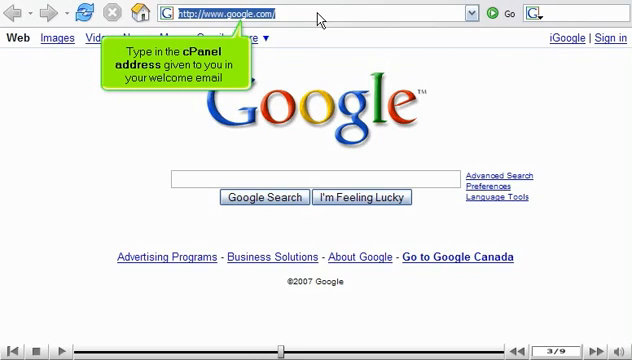
{"action": "type", "text": "http://65.98.113.218/cpanel"}
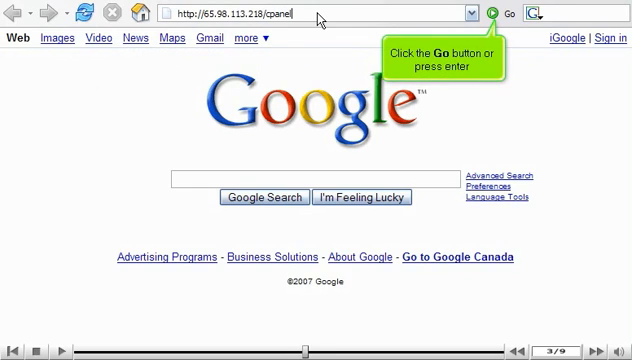
{"action": "mouse_move", "coordinate": [498, 12]}
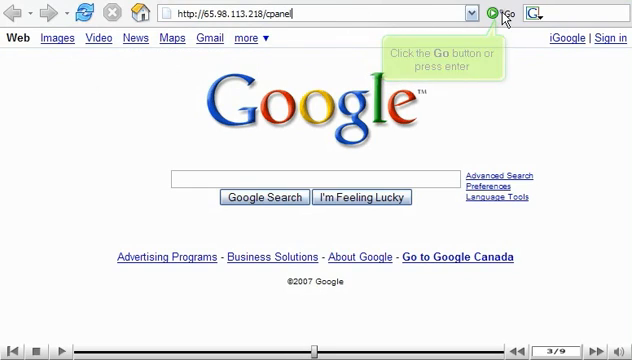
{"action": "left_click", "coordinate": [500, 12]}
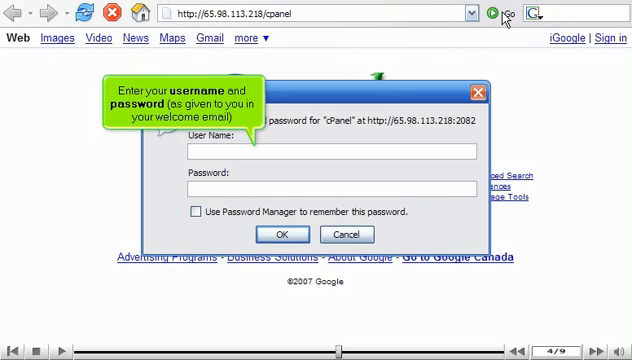
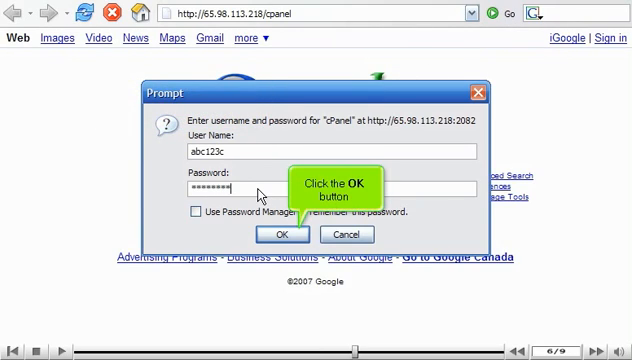
{"action": "left_click", "coordinate": [282, 234]}
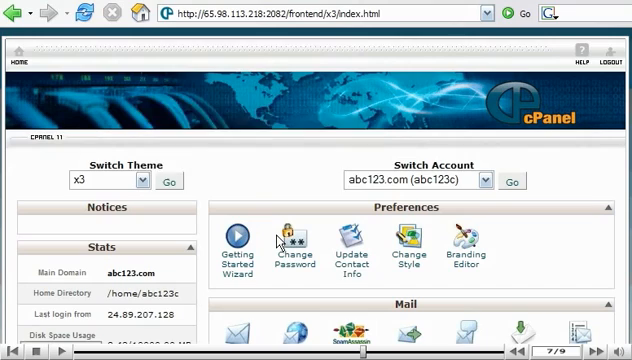